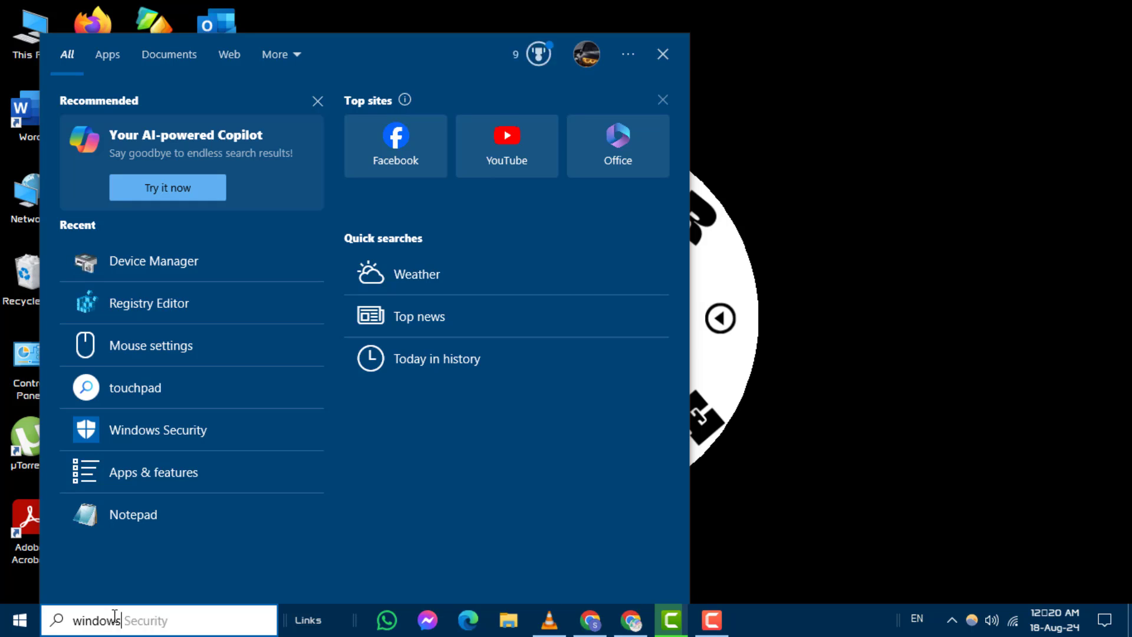
- Search 'windows security' and bring up the Windows Security result's options menu
text(windows security)
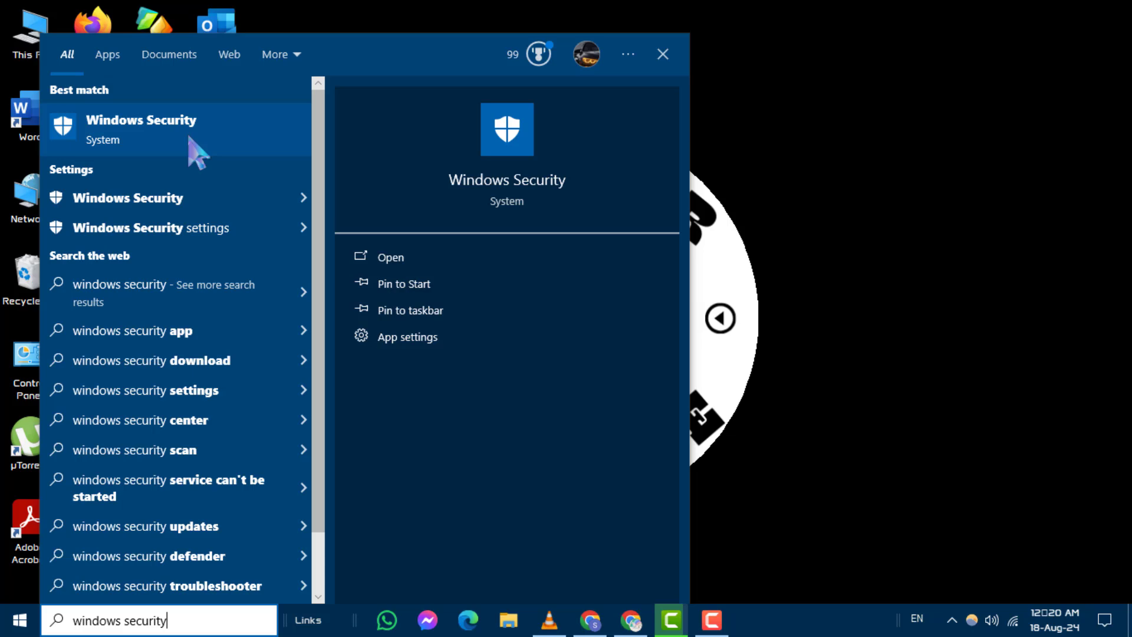
right_click(142, 129)
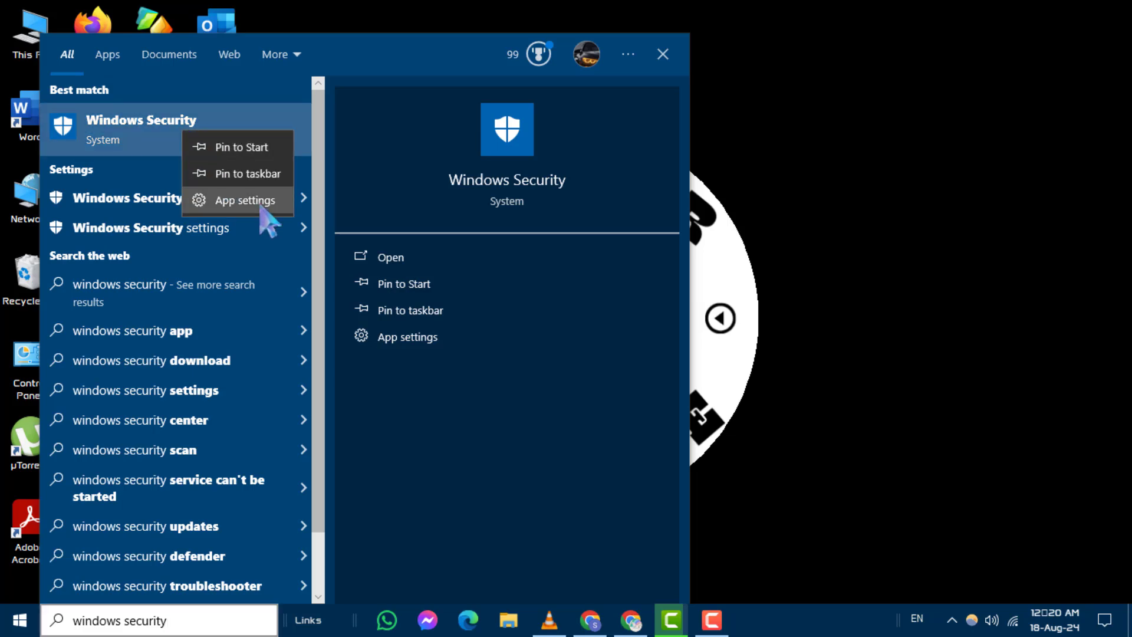
- Go to Windows Security's App settings page and reset the app
click(255, 200)
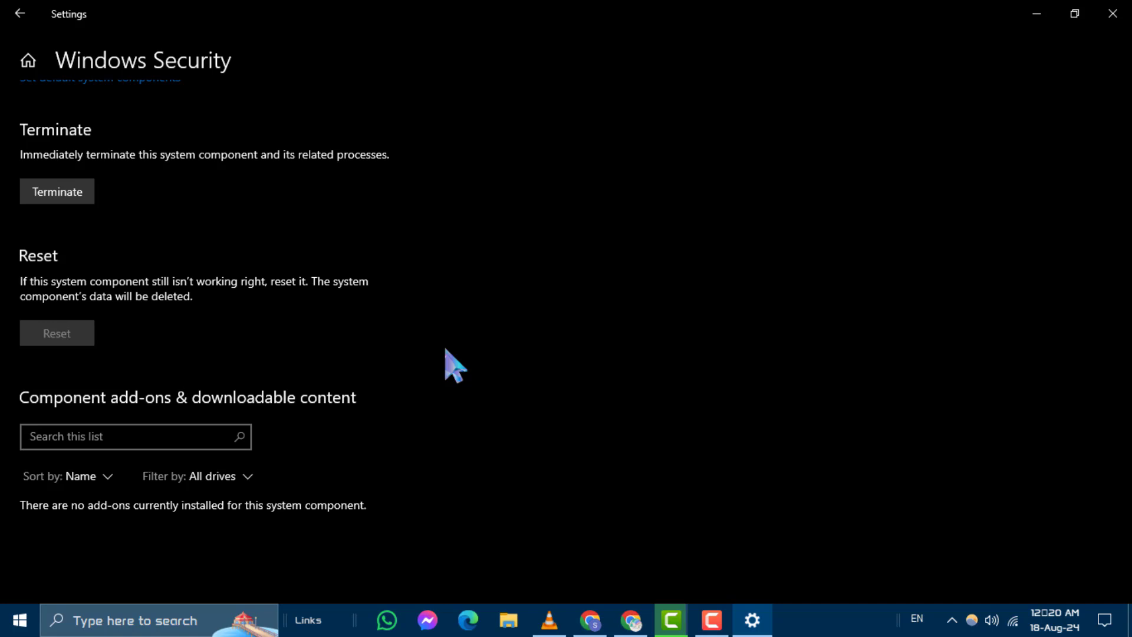
click(57, 333)
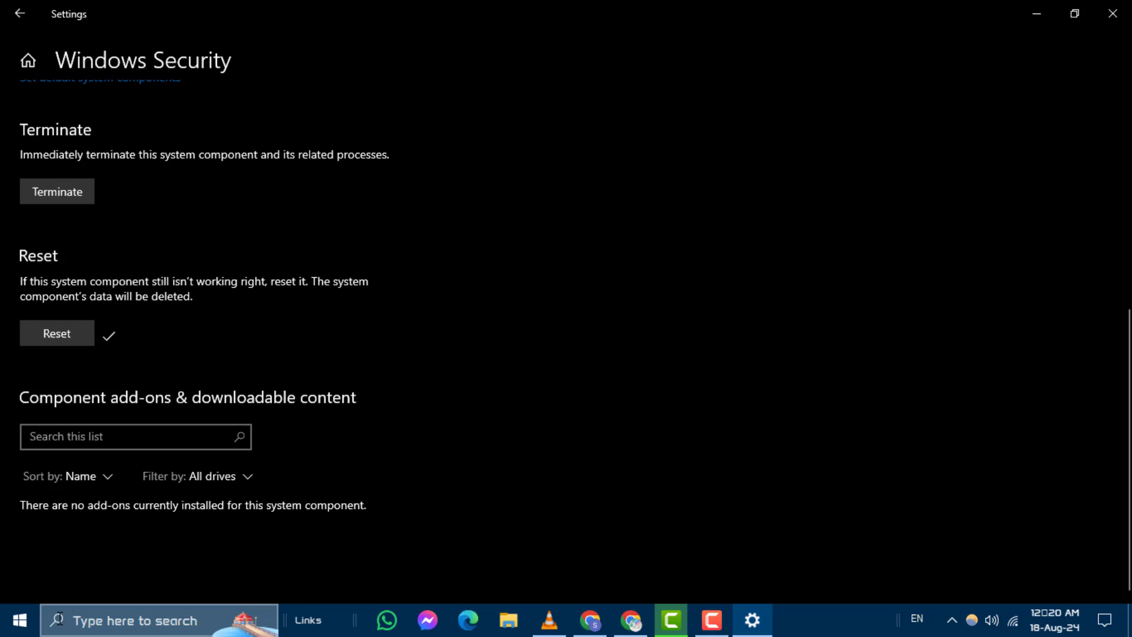
- Search 'power' from Start and bring up Windows PowerShell's launch options
click(14, 619)
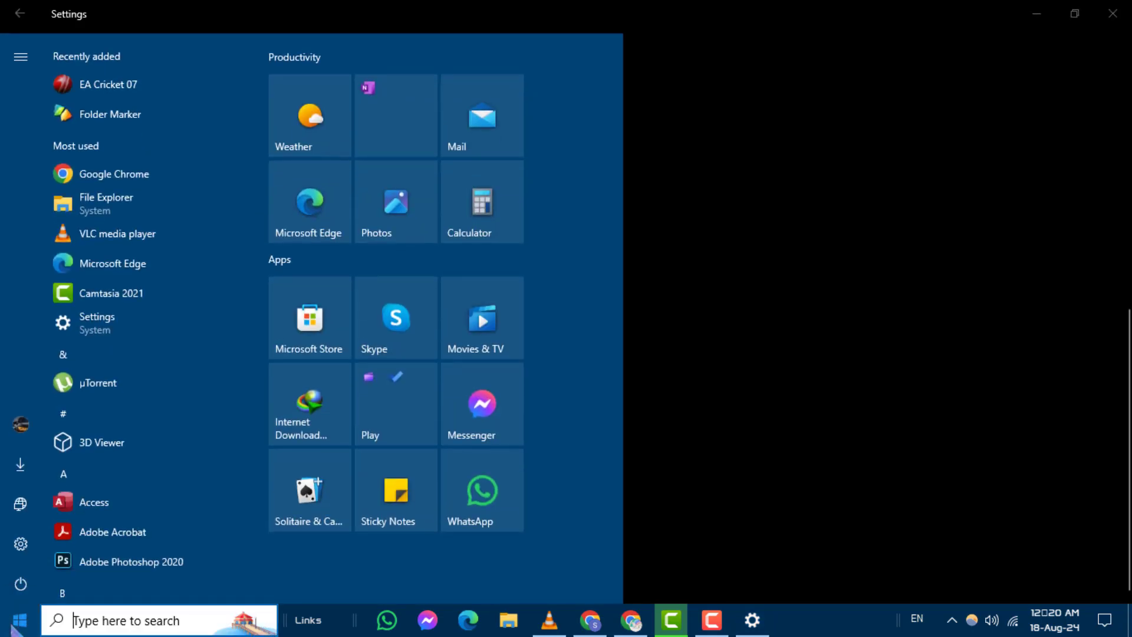
text(powershe)
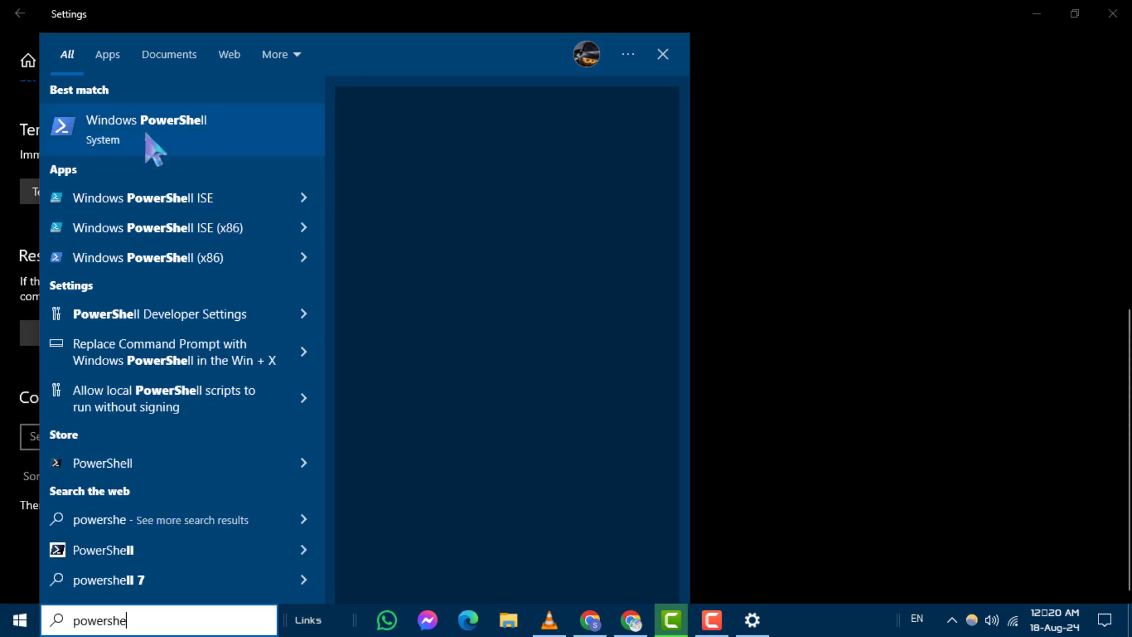
right_click(146, 130)
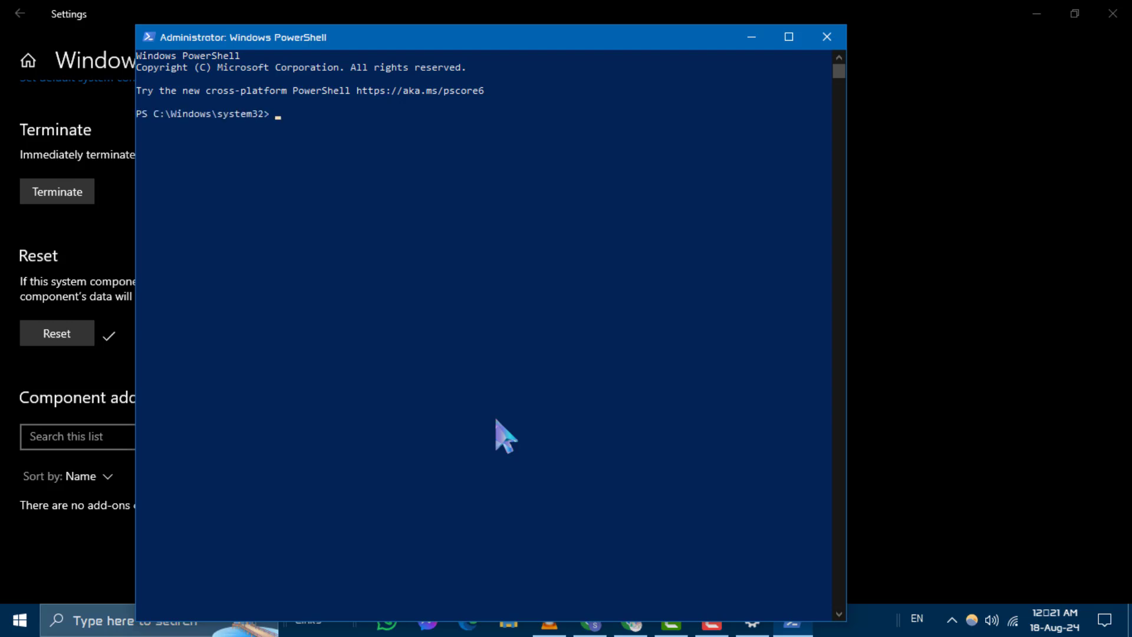
- Run Get-AppxPackage Microsoft.SecHealthUI -AllUsers | Reset-AppxPackage, which reports Reset-AppxPackage not recognized
text(Get-AppxPackage Microsoft.SecHealthUI -AllUsers | Reset-AppxPackage)
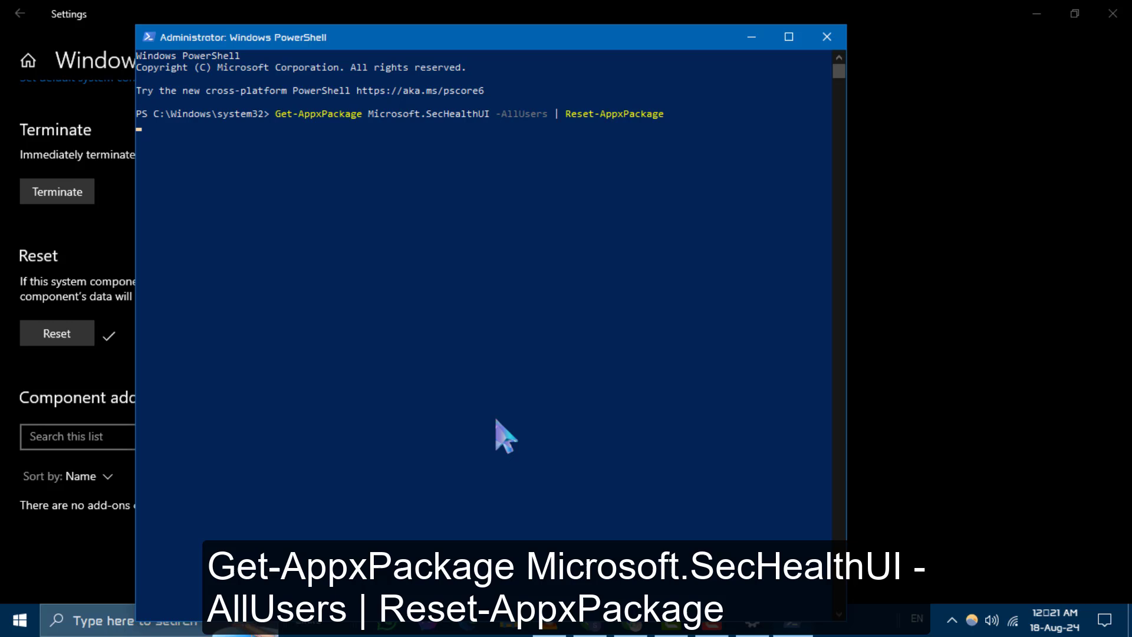
key(Enter)
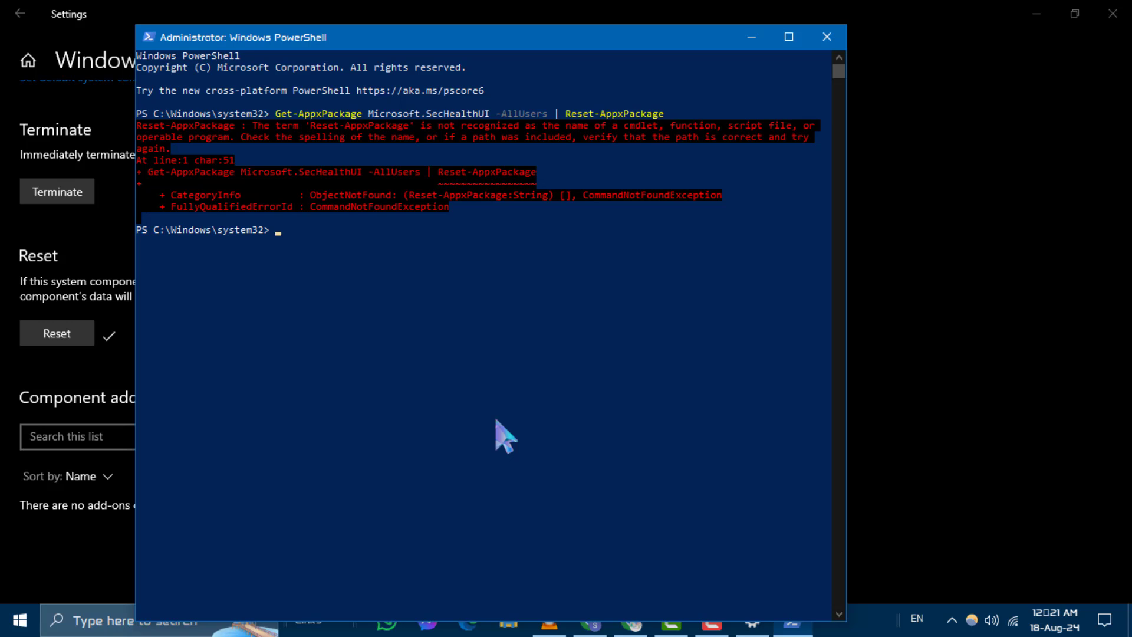
mouse_move(810, 202)
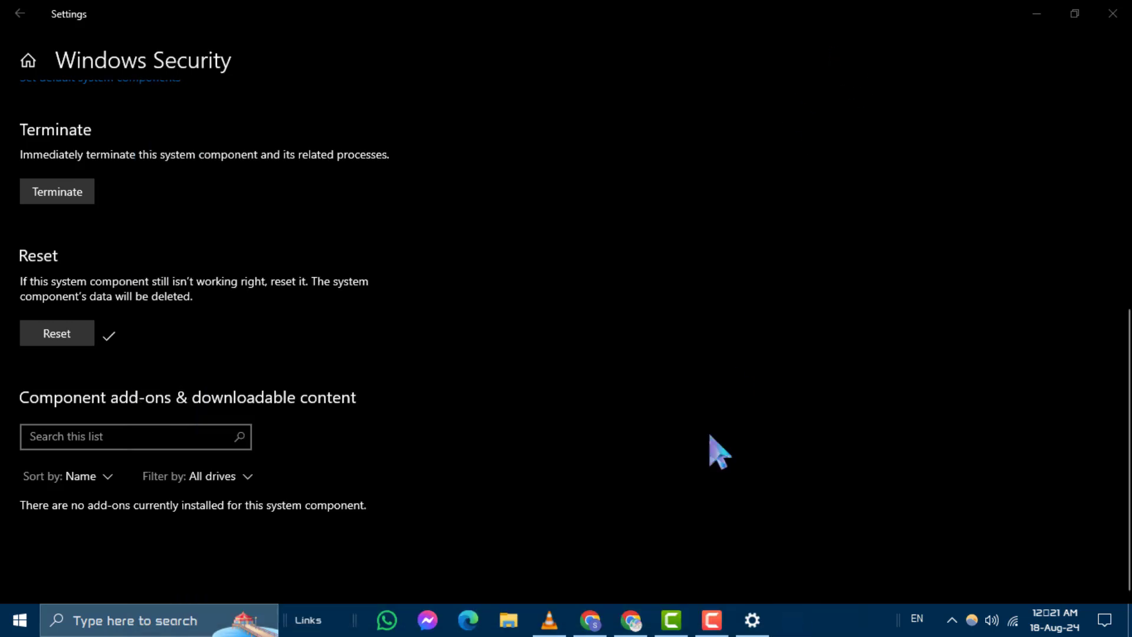
mouse_move(556, 177)
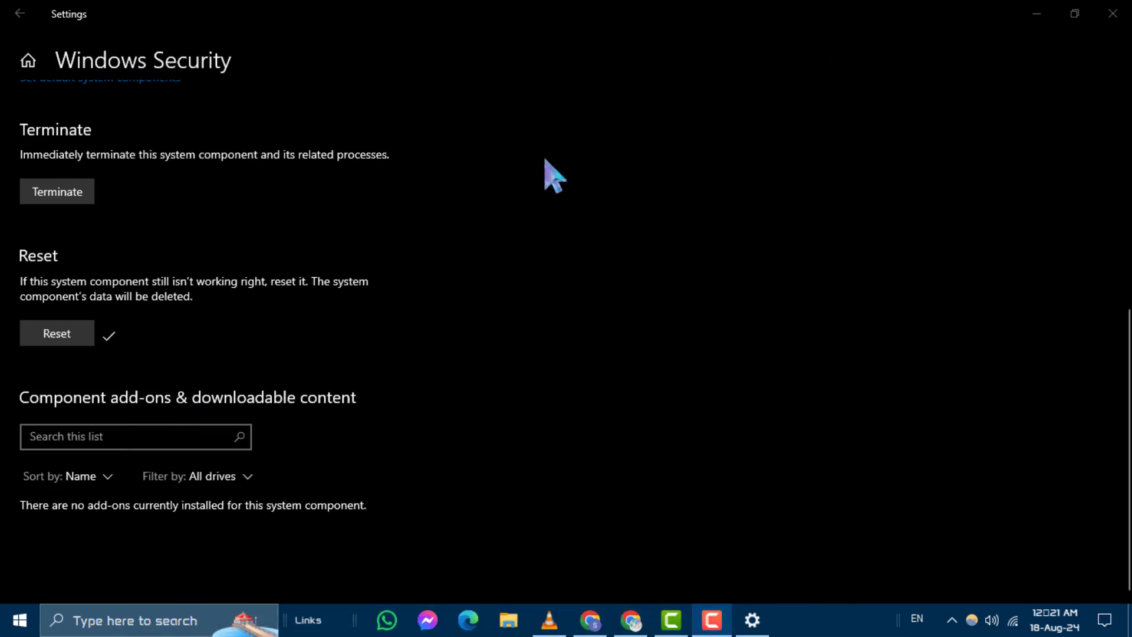